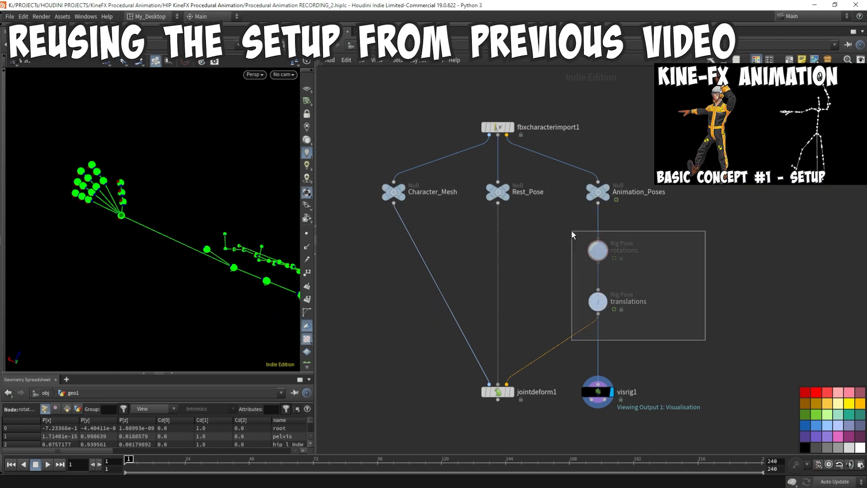
- Delete the old Rig Pose and visrig nodes and place a Full Body IK node
{"action": "key", "text": "Delete"}
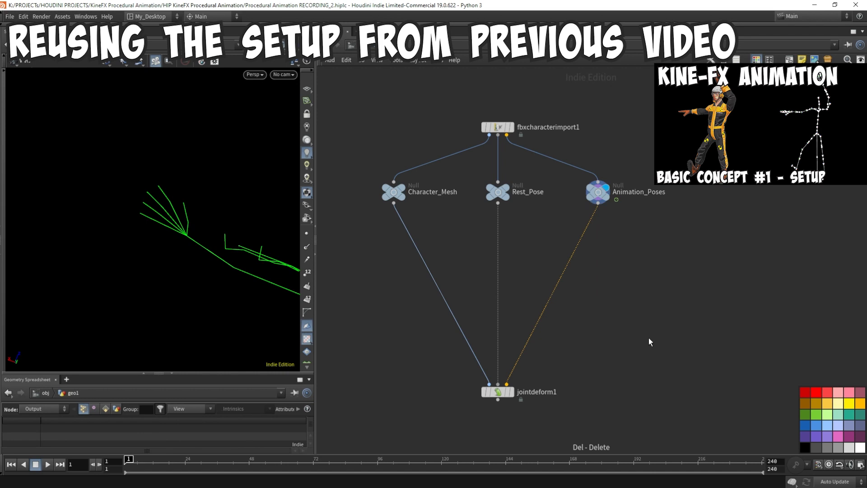
{"action": "left_click", "coordinate": [495, 392]}
{"action": "type", "text": "full bod"}
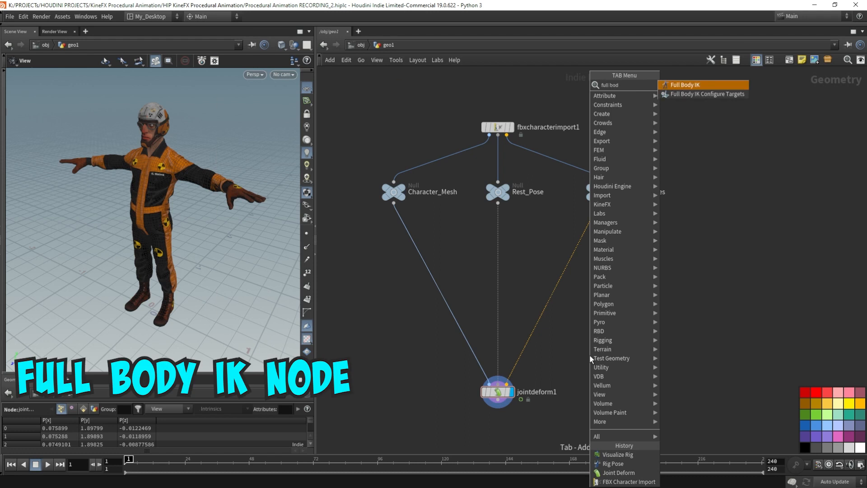
{"action": "left_click", "coordinate": [684, 85]}
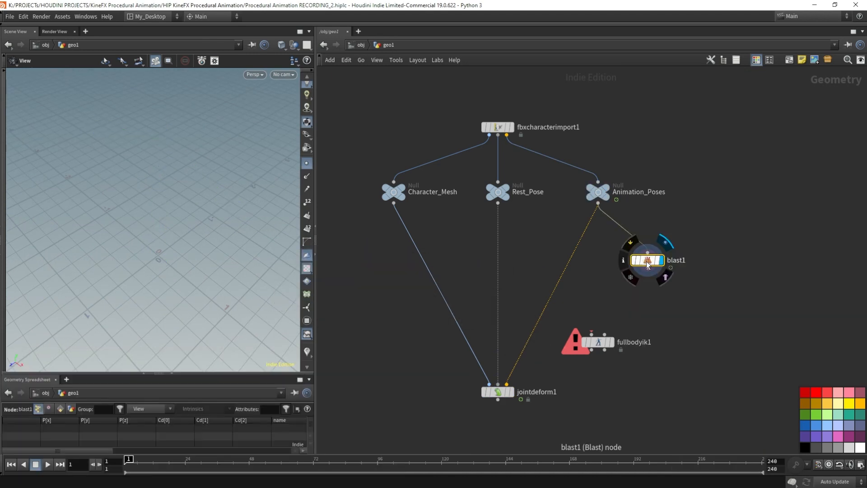
- Pick the hand_l joint in the viewport as blast1's group
{"action": "left_click", "coordinate": [647, 261]}
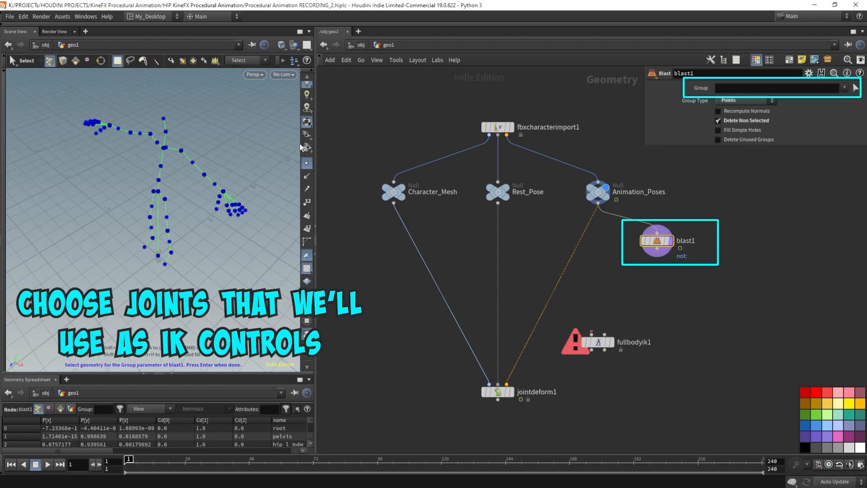
{"action": "mouse_move", "coordinate": [225, 196]}
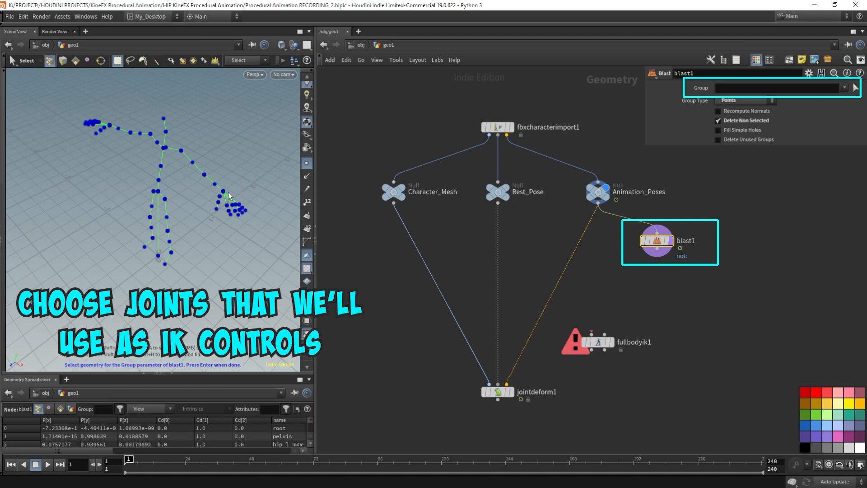
{"action": "left_click", "coordinate": [222, 192]}
{"action": "type", "text": "IK_Cto"}
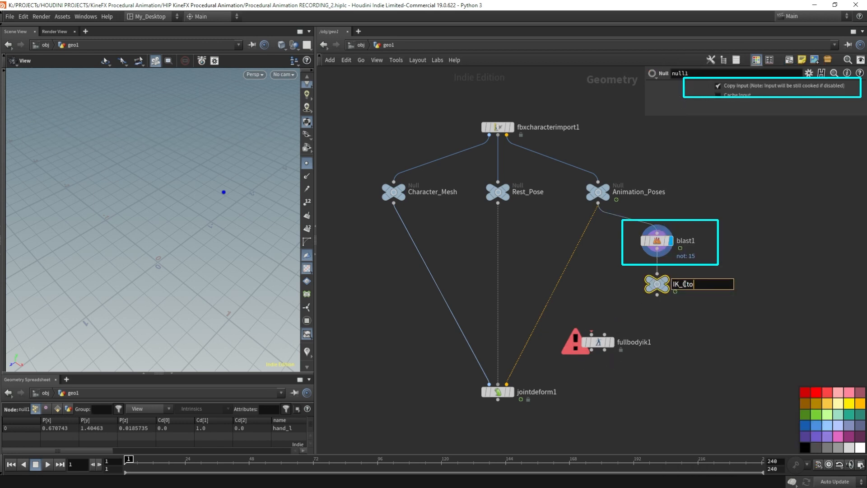
- Confirm the IK_Control null name and wire it into fullbodyik1's IK controls input
{"action": "left_click", "coordinate": [600, 342]}
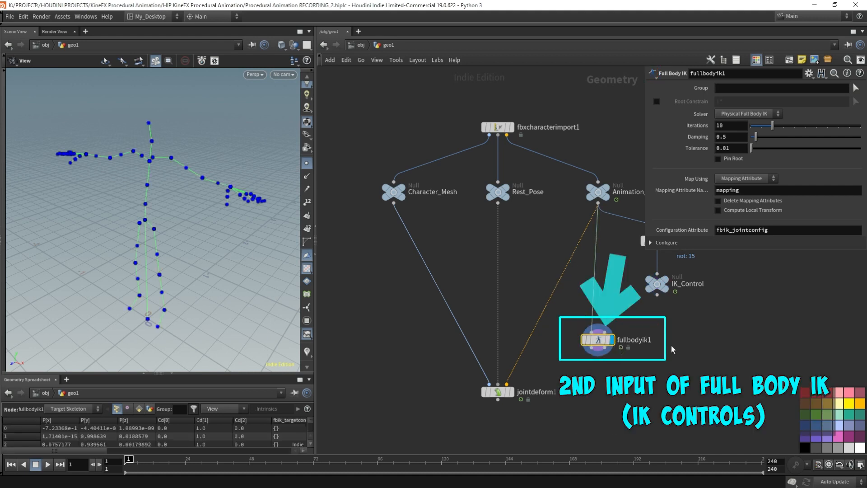
{"action": "mouse_move", "coordinate": [718, 328]}
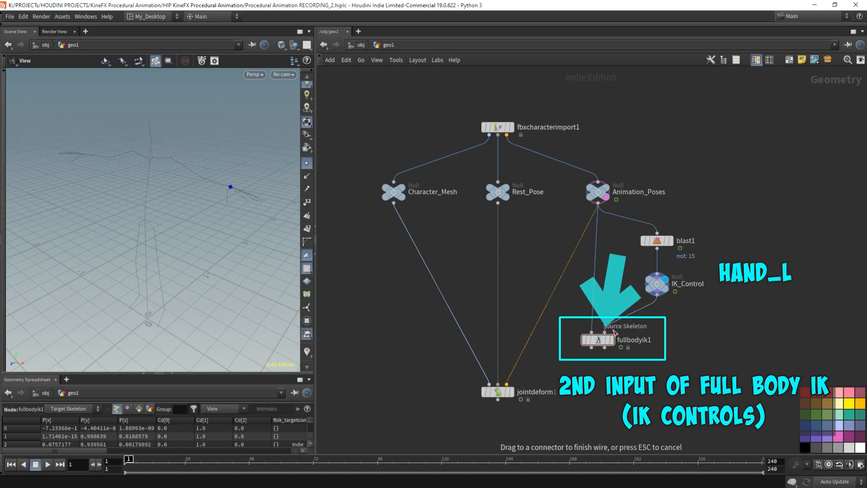
{"action": "left_click", "coordinate": [602, 332]}
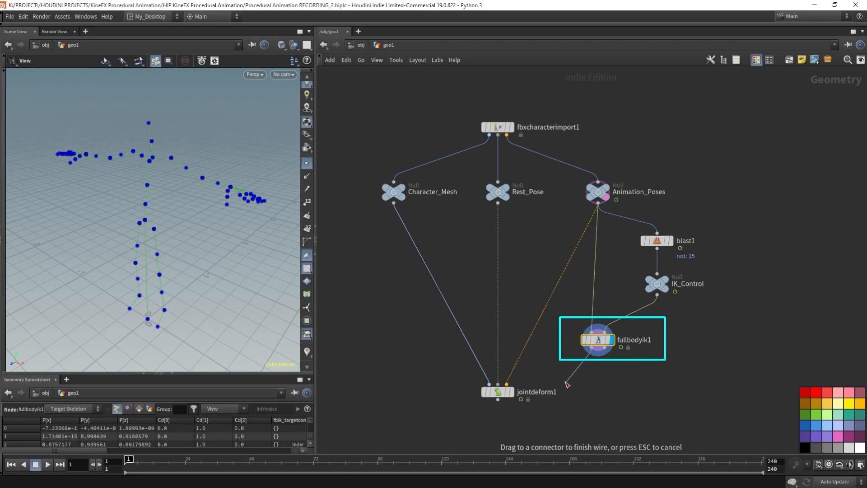
{"action": "mouse_move", "coordinate": [524, 386]}
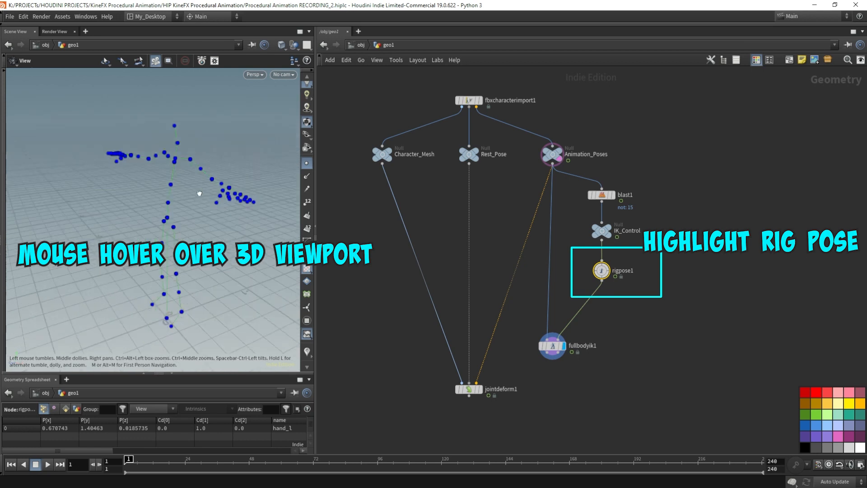
- Set the viewport Color Scheme to Dark, then activate the Rig Pose posing tool
{"action": "key", "text": "Return"}
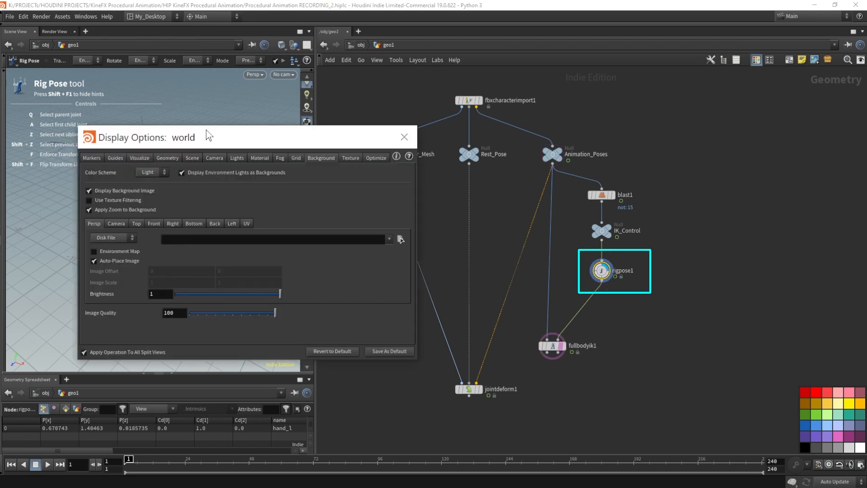
{"action": "left_click", "coordinate": [152, 172]}
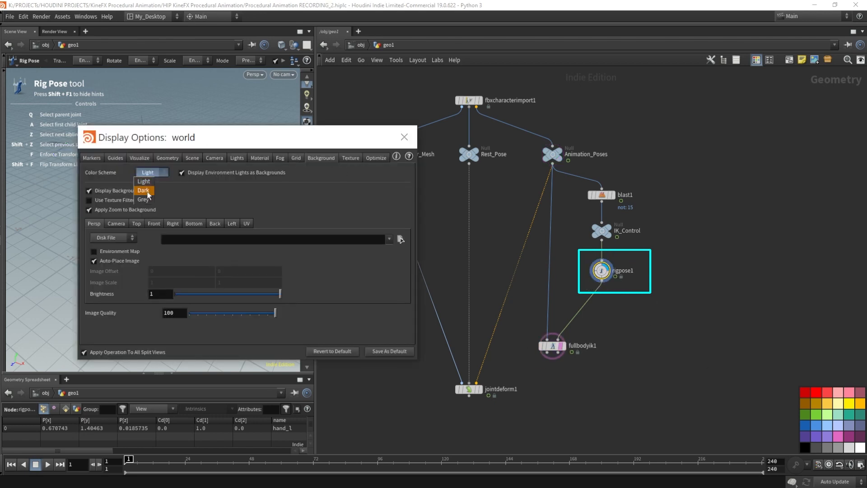
{"action": "left_click", "coordinate": [297, 157]}
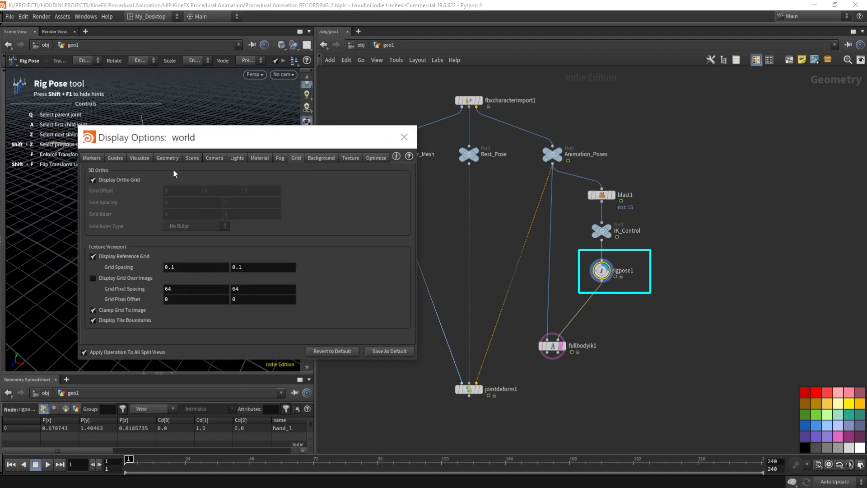
{"action": "left_click", "coordinate": [405, 137]}
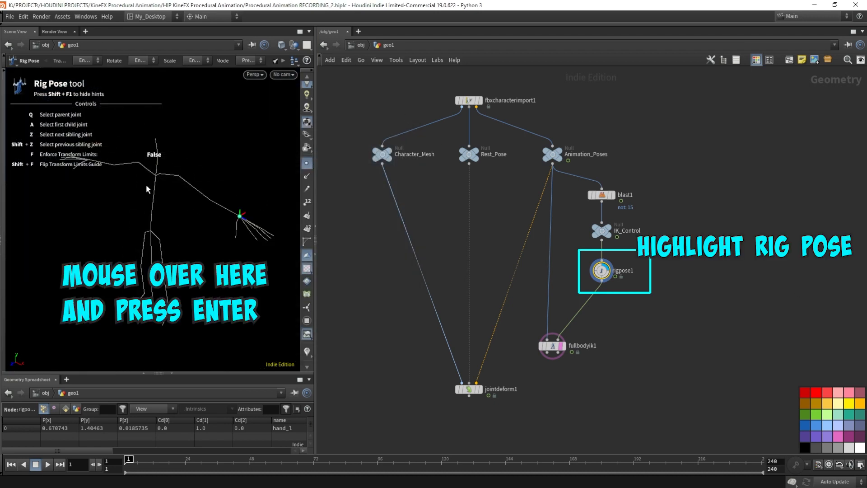
{"action": "key", "text": "enter"}
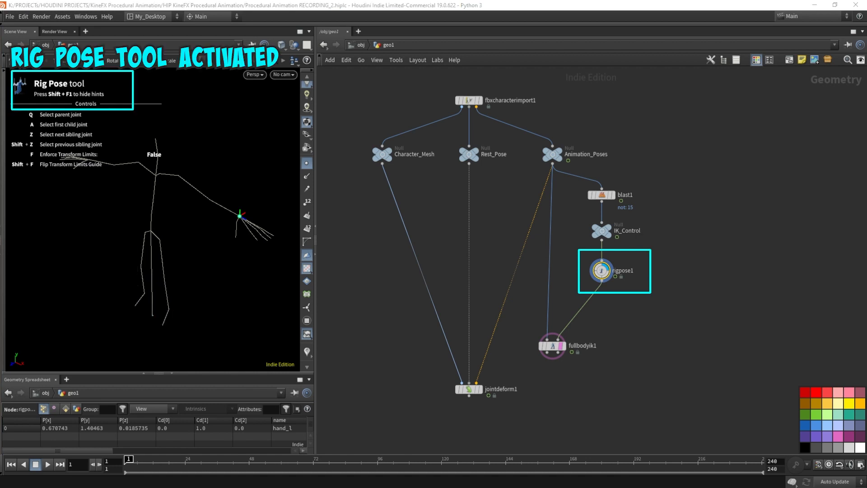
- Set fullbodyik1's Map Using to Match By Attribute with the name attribute
{"action": "left_click", "coordinate": [240, 226]}
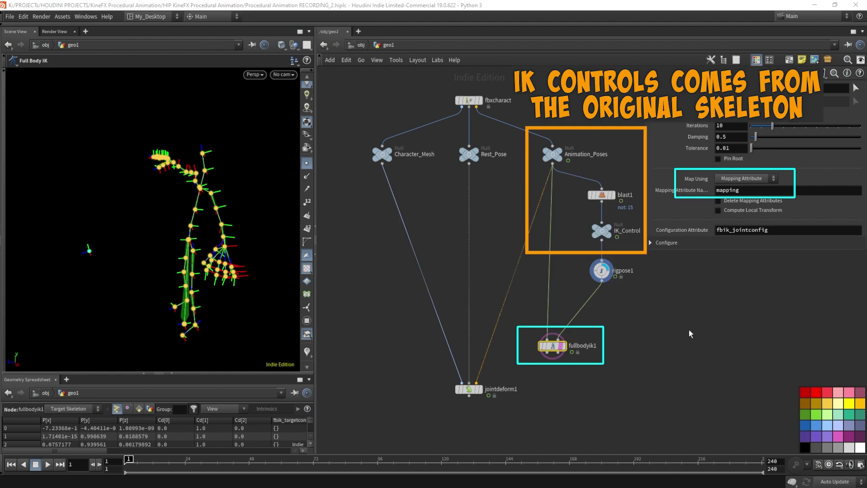
{"action": "left_click", "coordinate": [746, 178]}
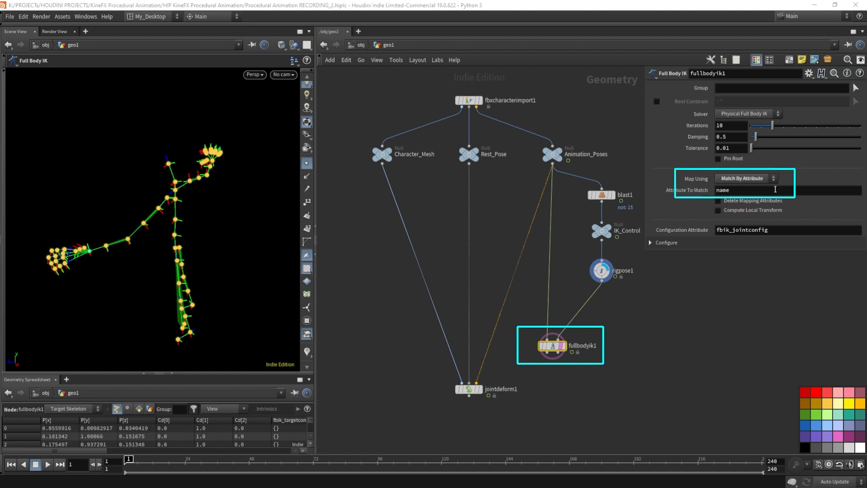
{"action": "left_click", "coordinate": [744, 178]}
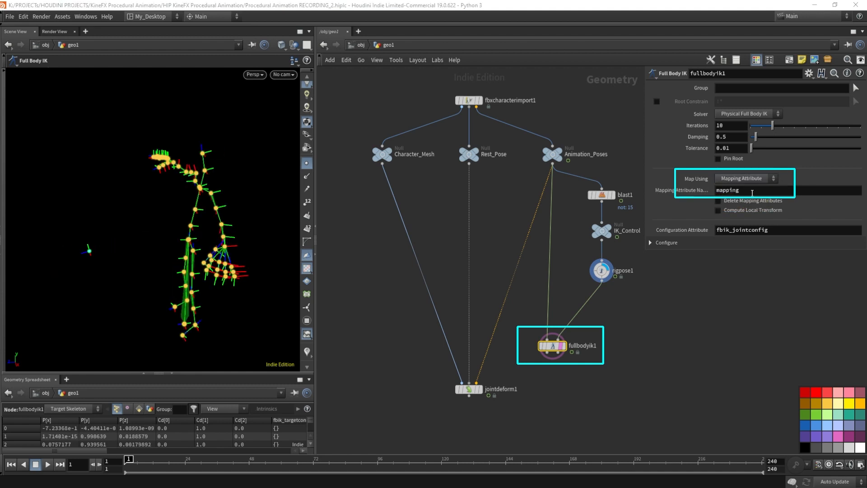
{"action": "left_click", "coordinate": [744, 178]}
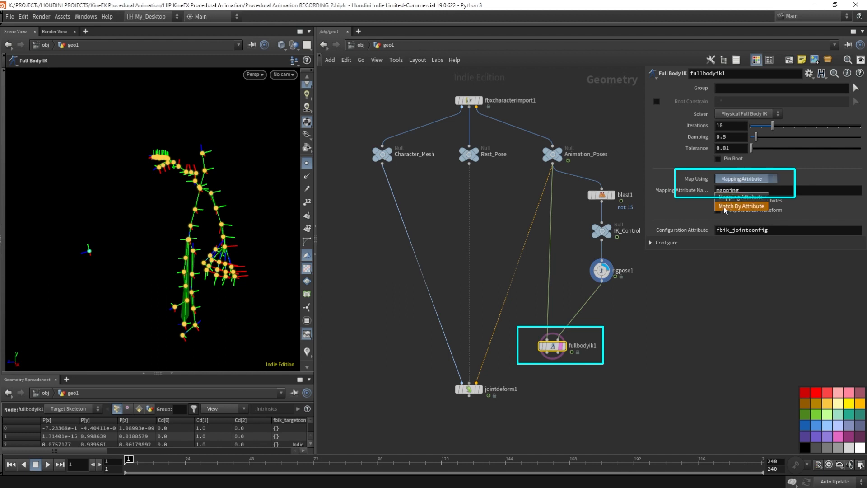
{"action": "left_click", "coordinate": [742, 206]}
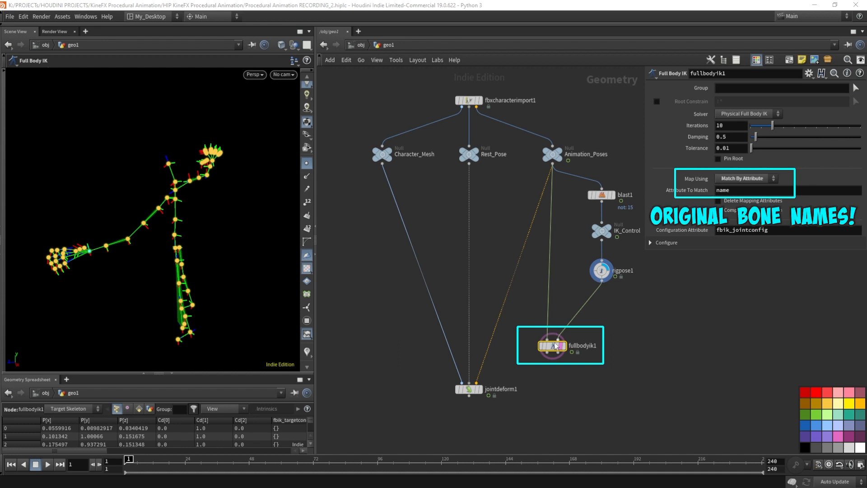
{"action": "left_click", "coordinate": [553, 156]}
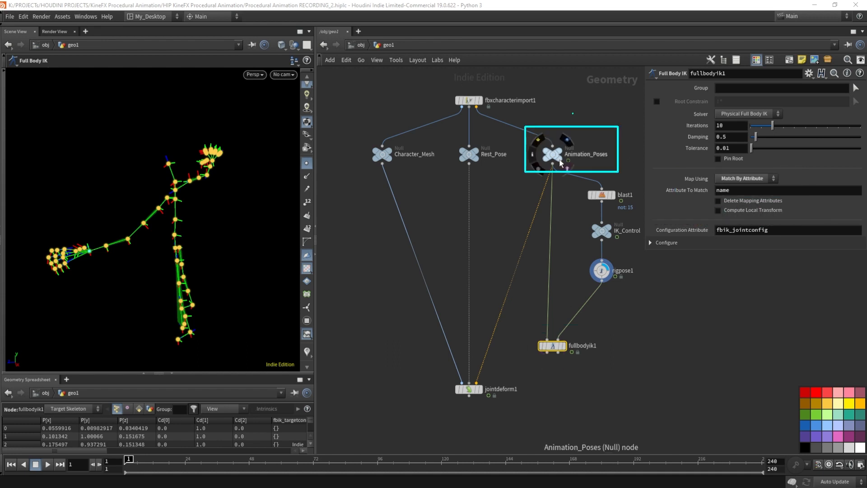
- Check the original skeleton, then select rigpose1 to pose the hand_l control
{"action": "left_click", "coordinate": [550, 153]}
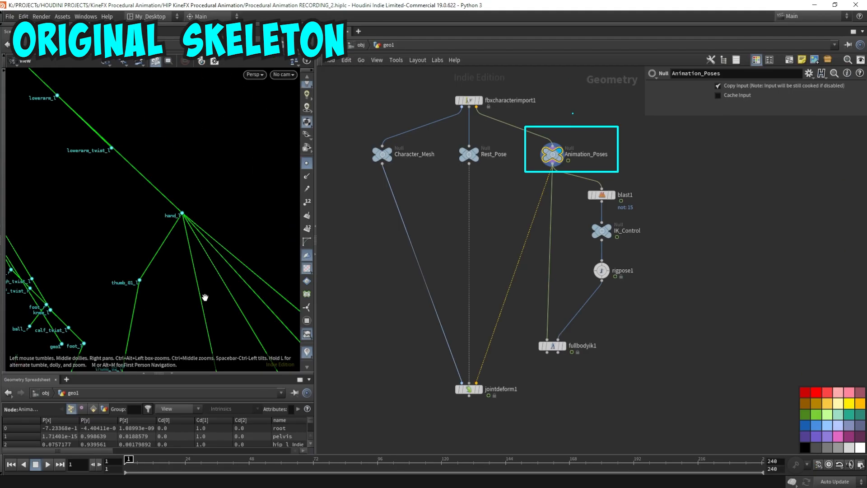
{"action": "left_click", "coordinate": [602, 195]}
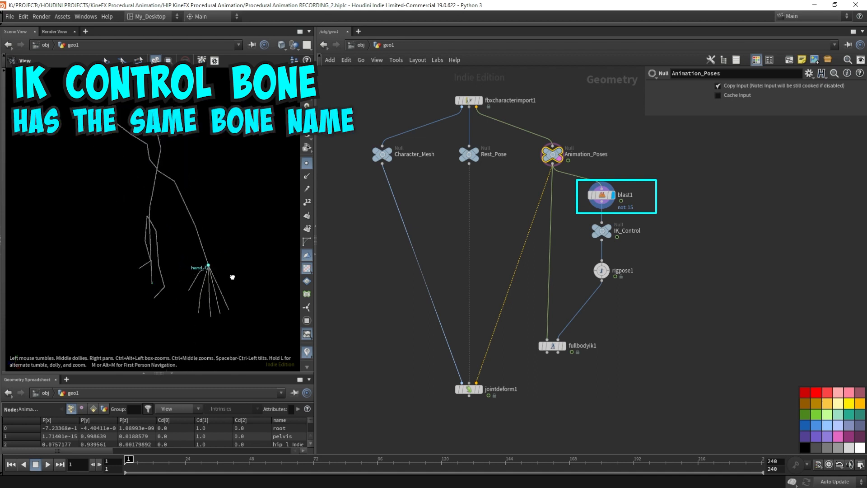
{"action": "left_click", "coordinate": [600, 271]}
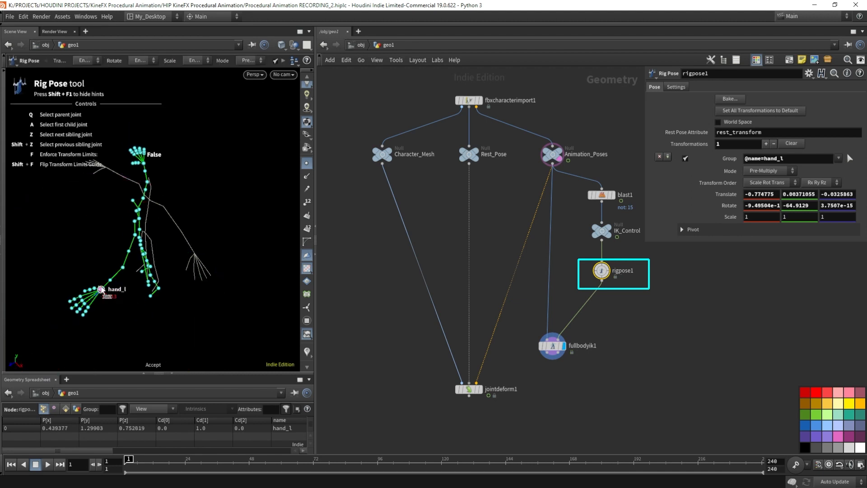
- Drag the hand_l control around the viewport, pulling the IK-solved skeleton along
{"action": "left_click_drag", "start_coordinate": [99, 289], "coordinate": [72, 255]}
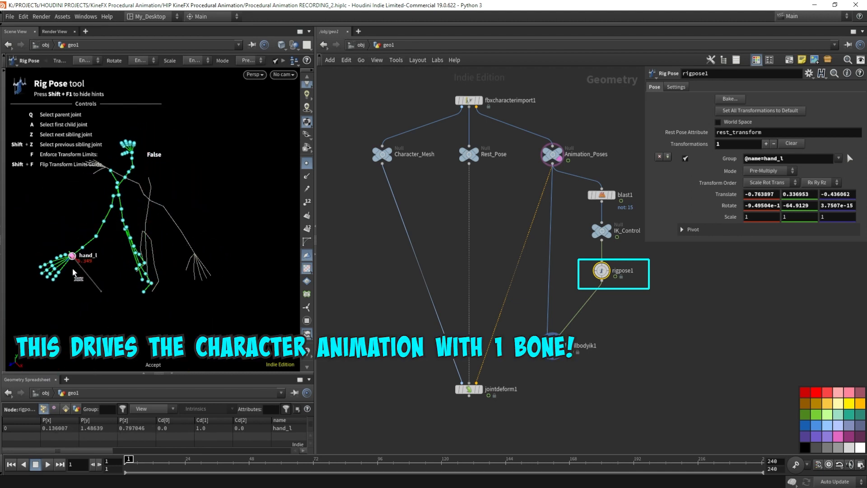
{"action": "left_click_drag", "start_coordinate": [74, 256], "coordinate": [36, 212]}
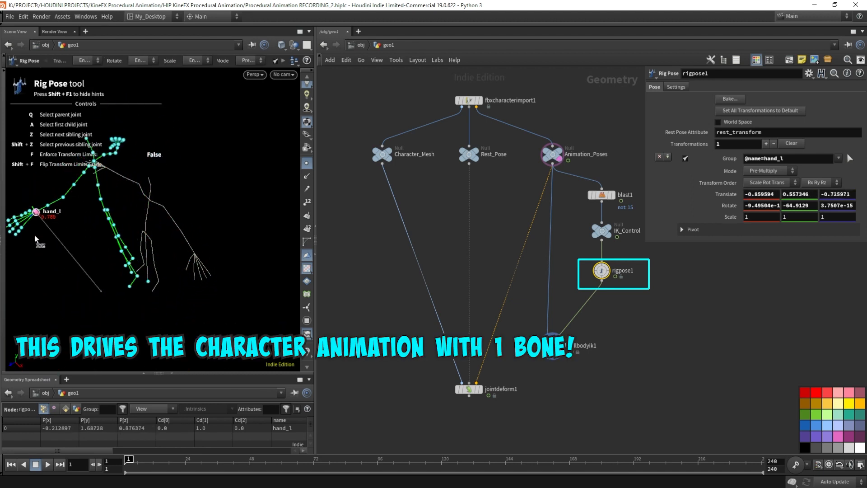
{"action": "left_click_drag", "start_coordinate": [36, 213], "coordinate": [122, 255]}
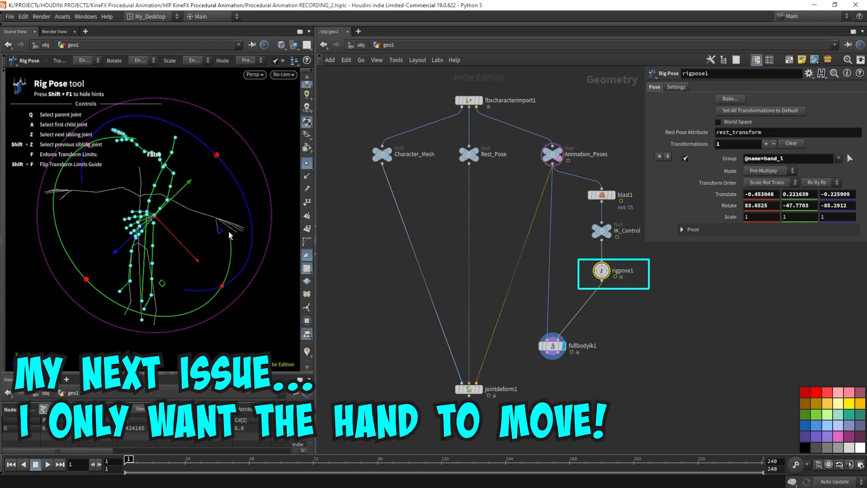
{"action": "mouse_move", "coordinate": [224, 238]}
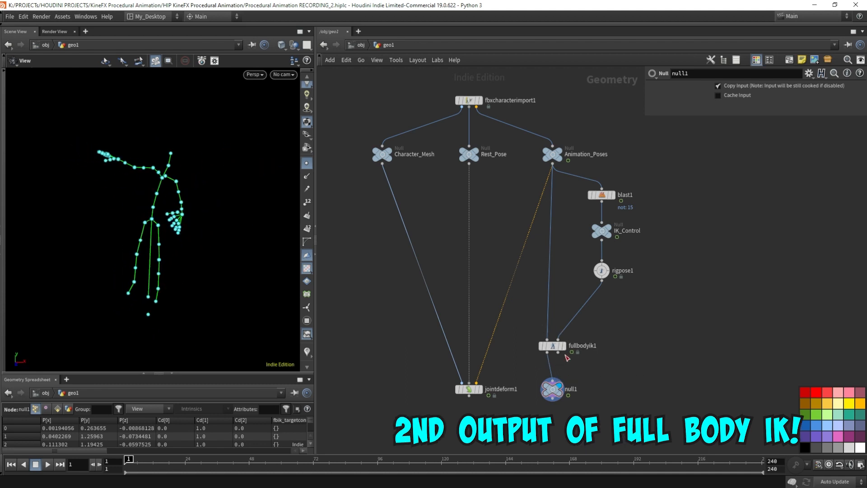
- Inspect the Full Body IK outputs and wire its result into jointdeform1's skeleton input
{"action": "left_click", "coordinate": [571, 351]}
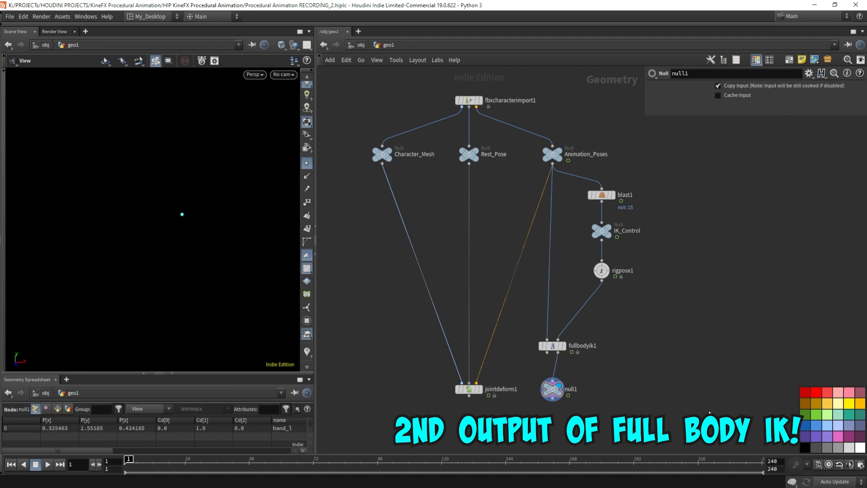
{"action": "mouse_move", "coordinate": [667, 385]}
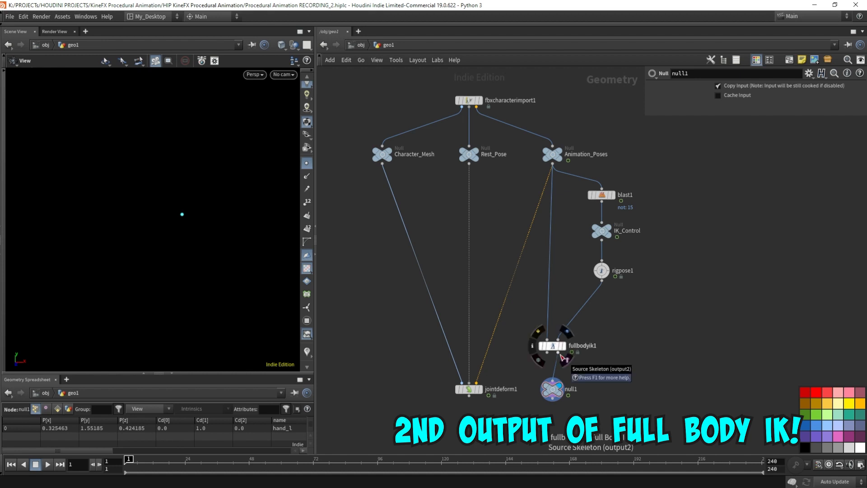
{"action": "left_click", "coordinate": [469, 153]}
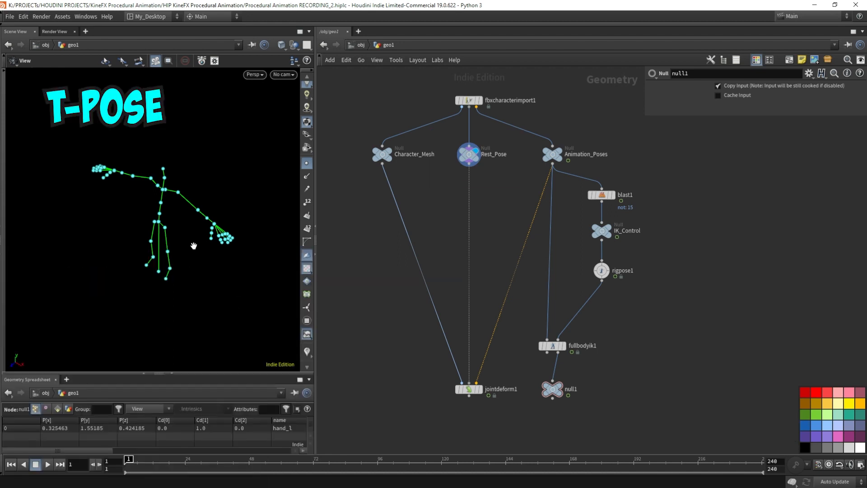
{"action": "left_click_drag", "start_coordinate": [572, 353], "coordinate": [517, 368]}
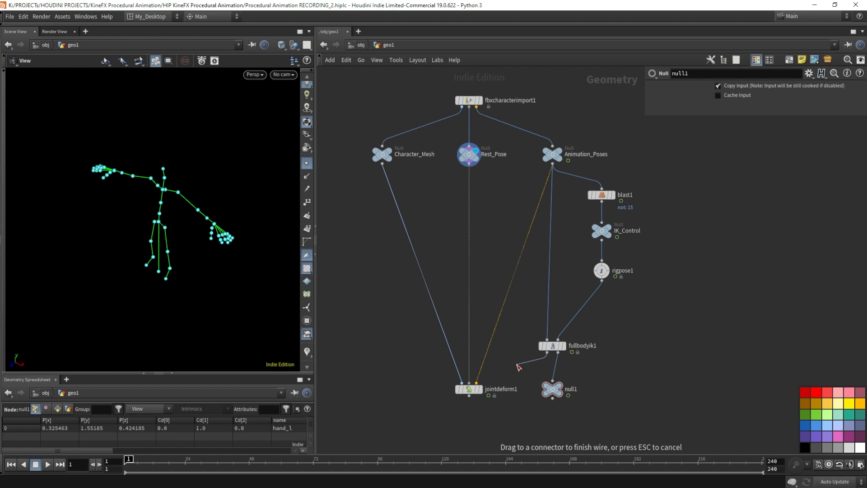
{"action": "left_click", "coordinate": [552, 383]}
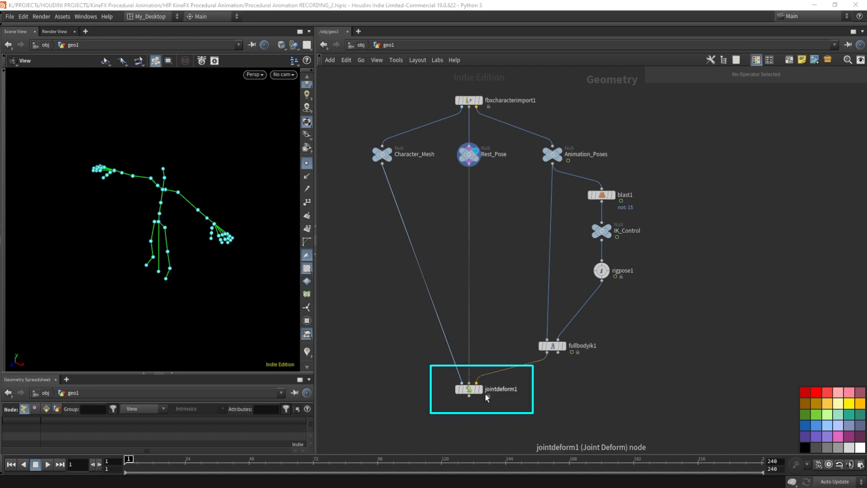
- Display jointdeform1 as template while moving the hand_l control, bending the whole body
{"action": "left_click", "coordinate": [476, 388]}
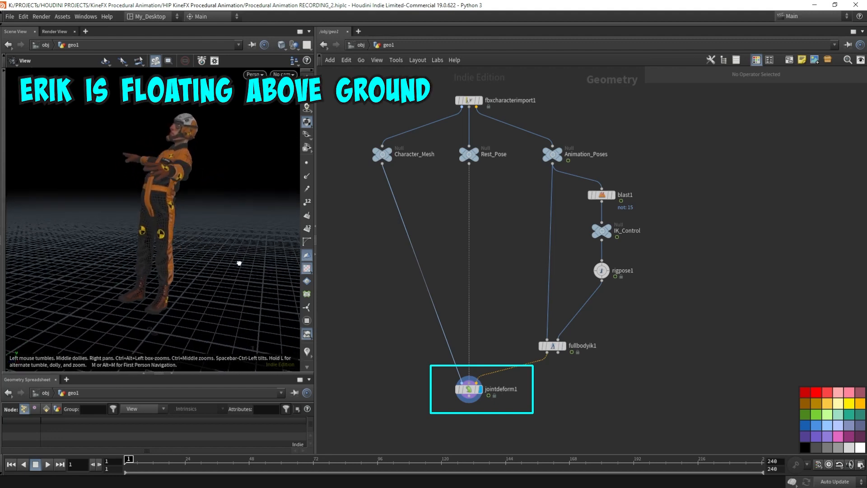
{"action": "mouse_move", "coordinate": [393, 155]}
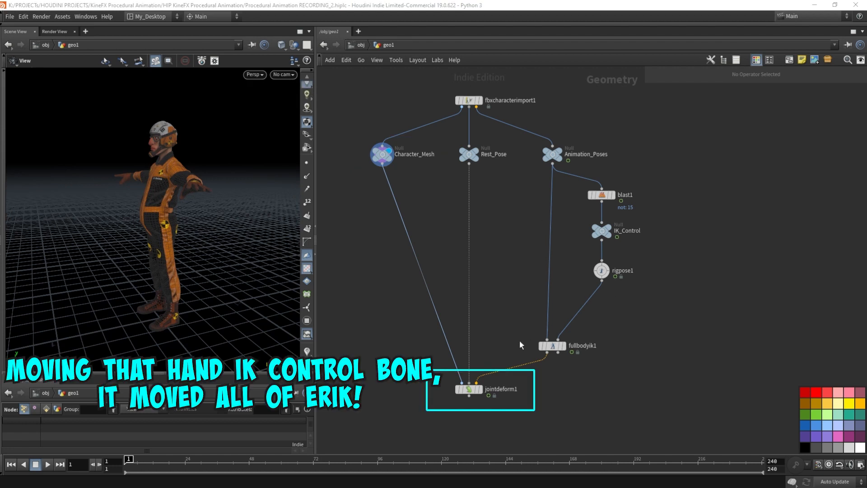
{"action": "left_click", "coordinate": [468, 388]}
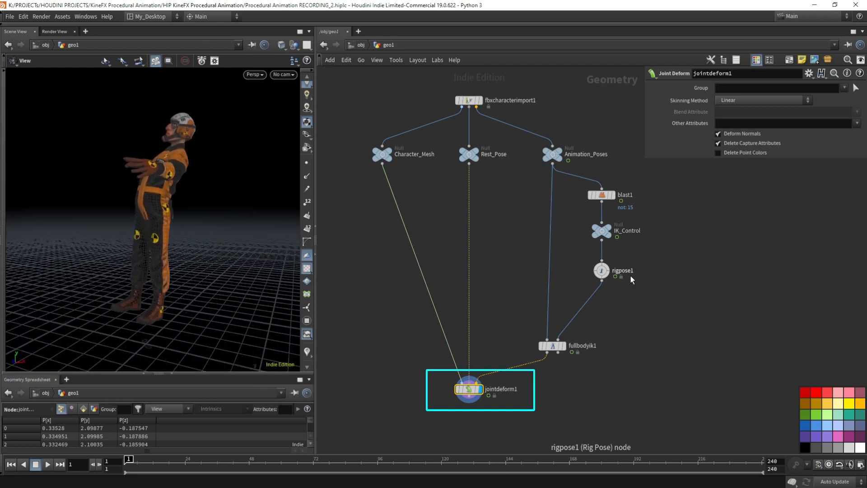
{"action": "left_click", "coordinate": [599, 270]}
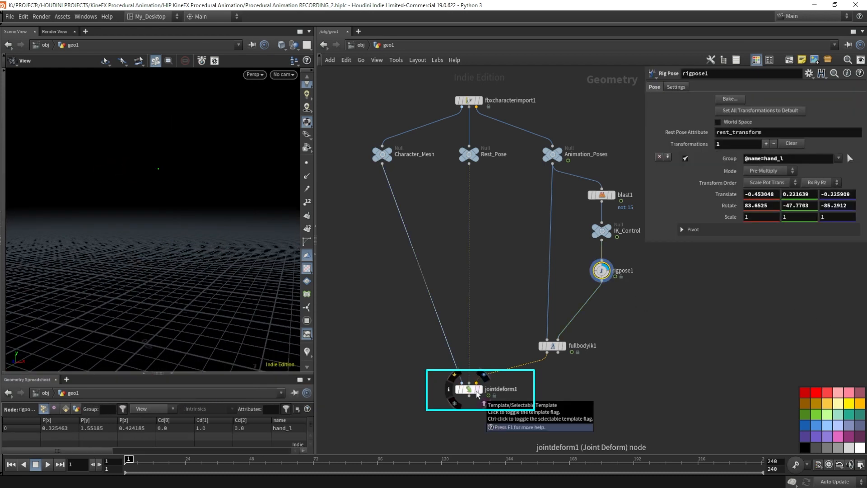
{"action": "left_click", "coordinate": [478, 393]}
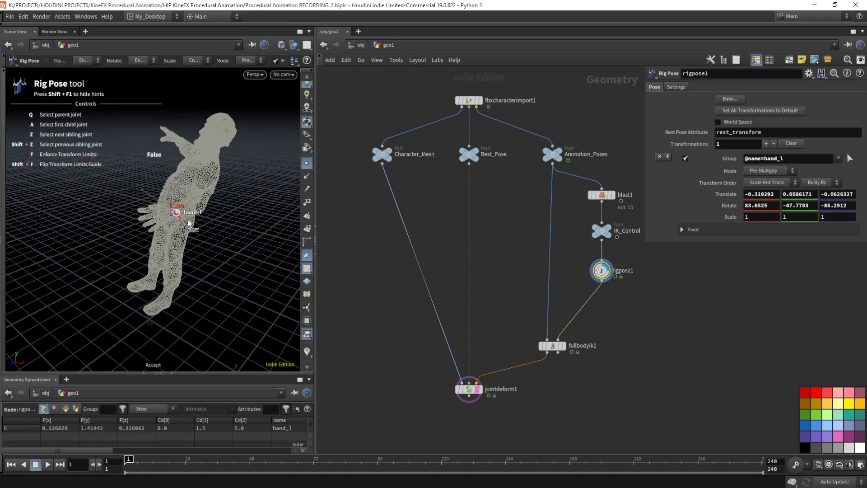
{"action": "left_click_drag", "start_coordinate": [191, 216], "coordinate": [86, 221]}
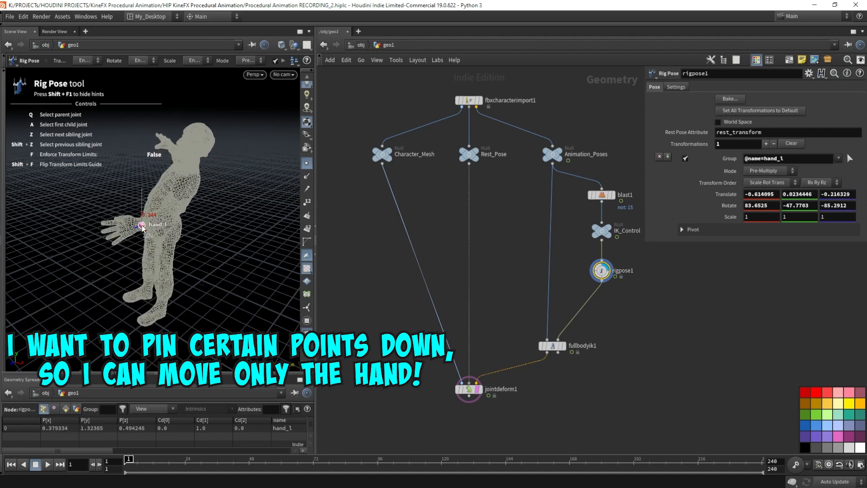
{"action": "left_click", "coordinate": [136, 226]}
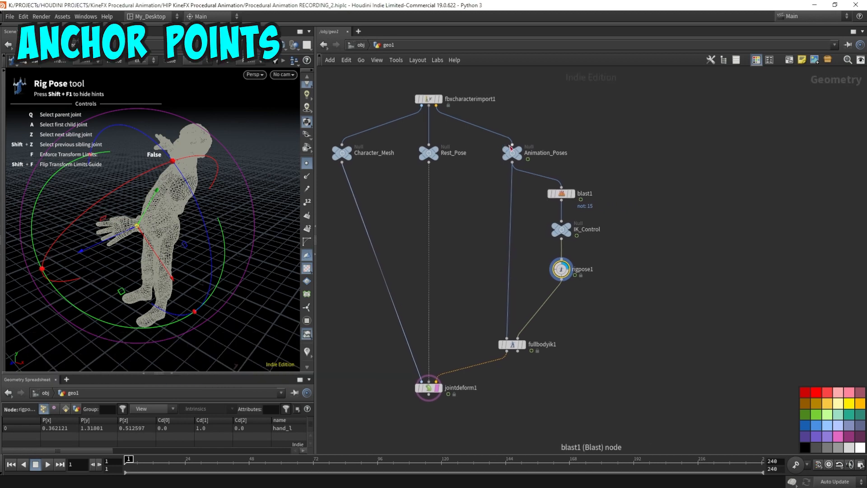
- Branch a new Blast node off Animation_Poses for the anchor points
{"action": "left_click", "coordinate": [514, 152]}
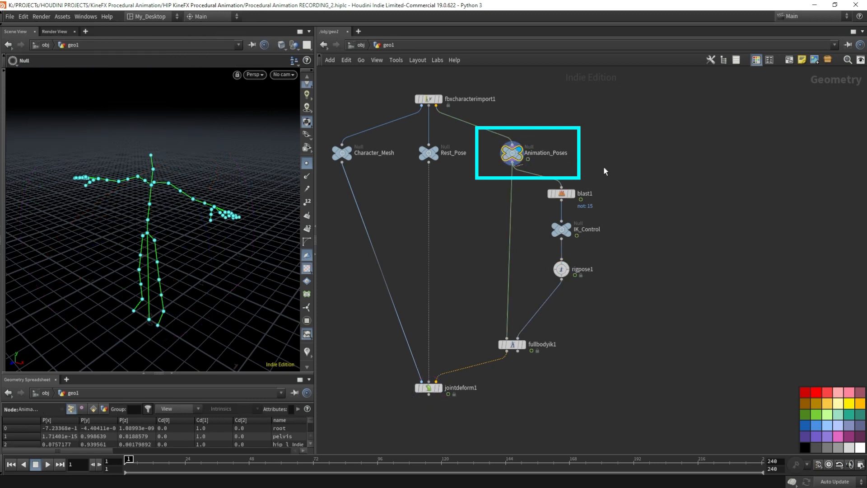
{"action": "key", "text": "Tab"}
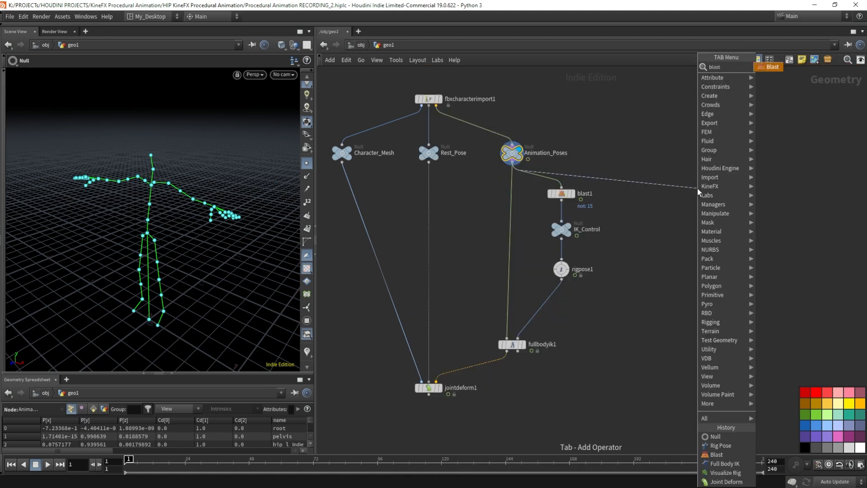
{"action": "left_click", "coordinate": [768, 67]}
{"action": "type", "text": "anchor_points"}
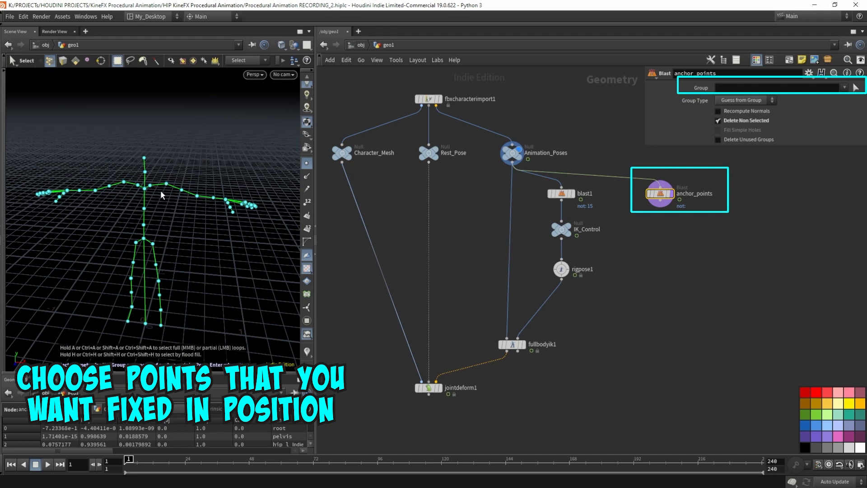
{"action": "mouse_move", "coordinate": [177, 201]}
{"action": "type", "text": "anch"}
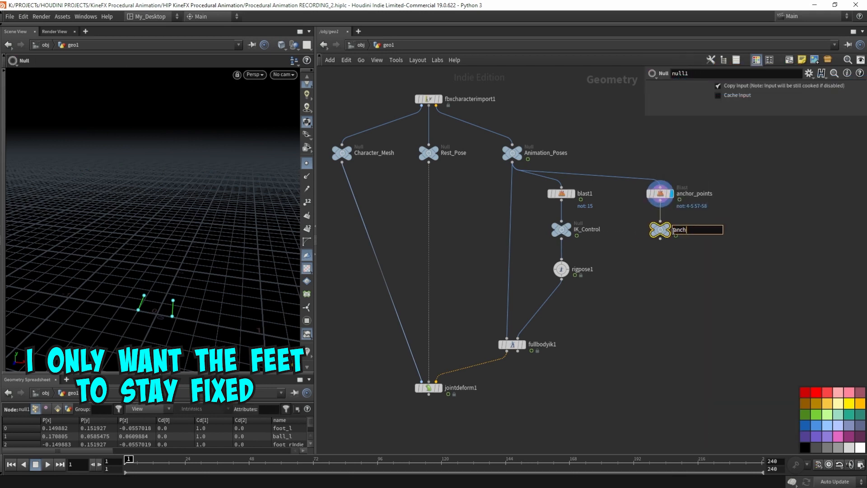
- Confirm the new null's name so the feet anchor points feed into Full Body IK
{"action": "key", "text": "Return"}
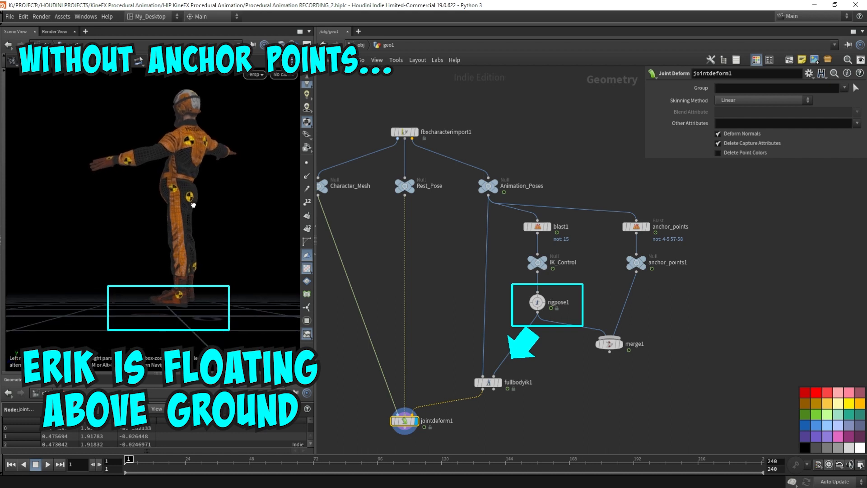
{"action": "mouse_move", "coordinate": [688, 409]}
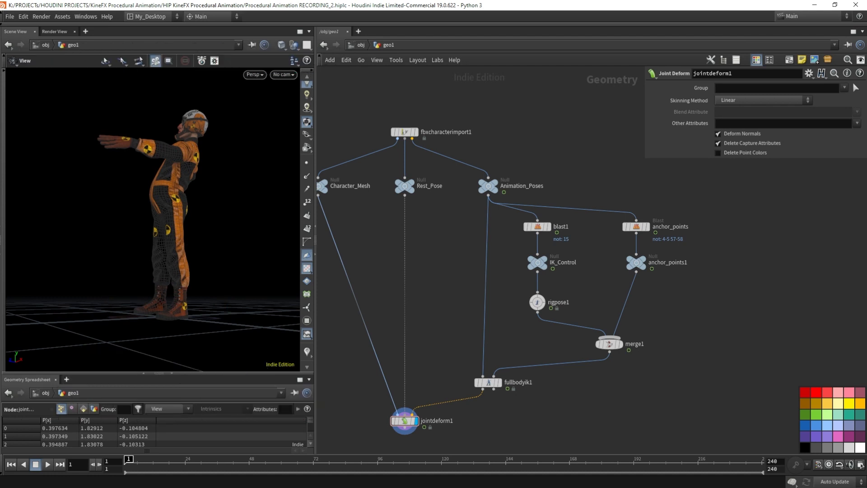
- Pose the hand_l control overhead, sideways and forward so the body bends while the feet stay planted
{"action": "left_click_drag", "start_coordinate": [166, 221], "coordinate": [224, 206]}
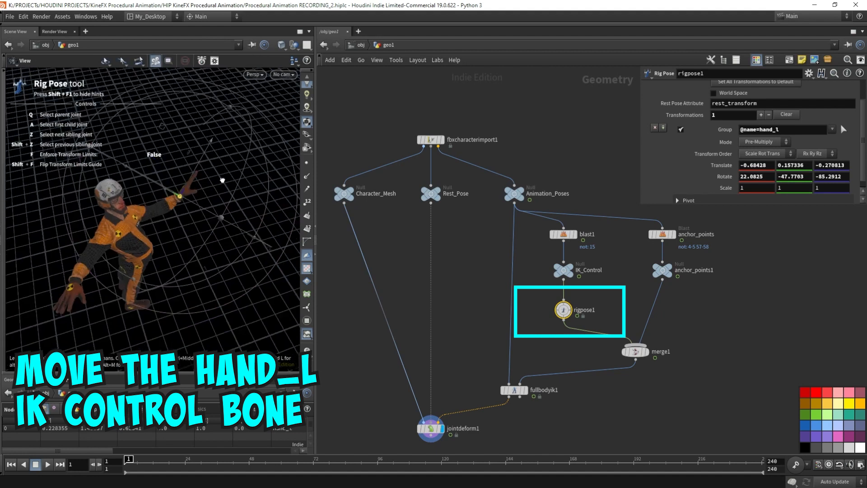
{"action": "left_click_drag", "start_coordinate": [182, 191], "coordinate": [149, 155]}
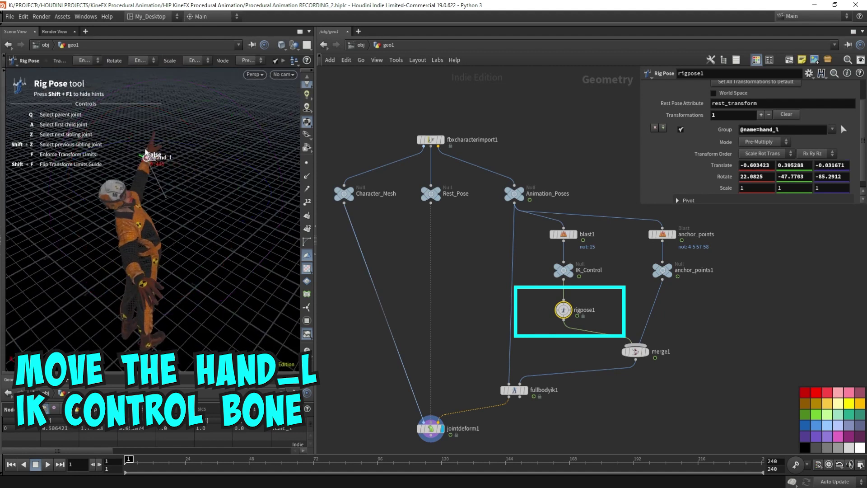
{"action": "left_click_drag", "start_coordinate": [149, 161], "coordinate": [148, 198]}
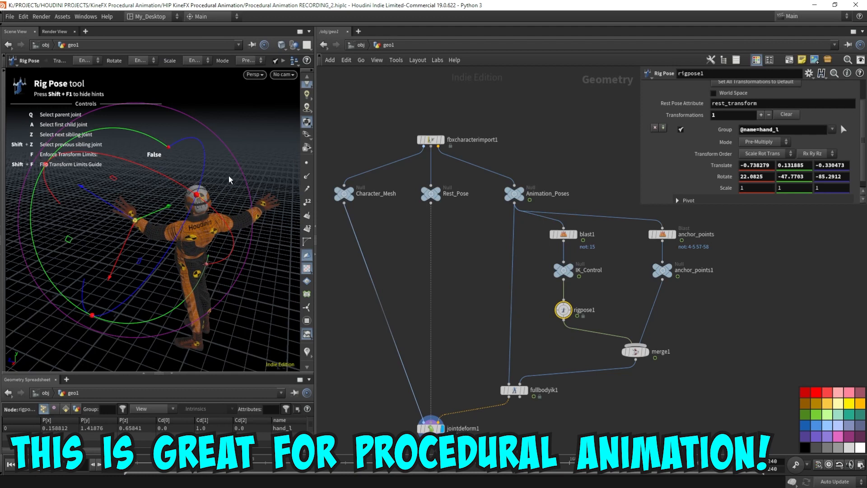
{"action": "mouse_move", "coordinate": [226, 177]}
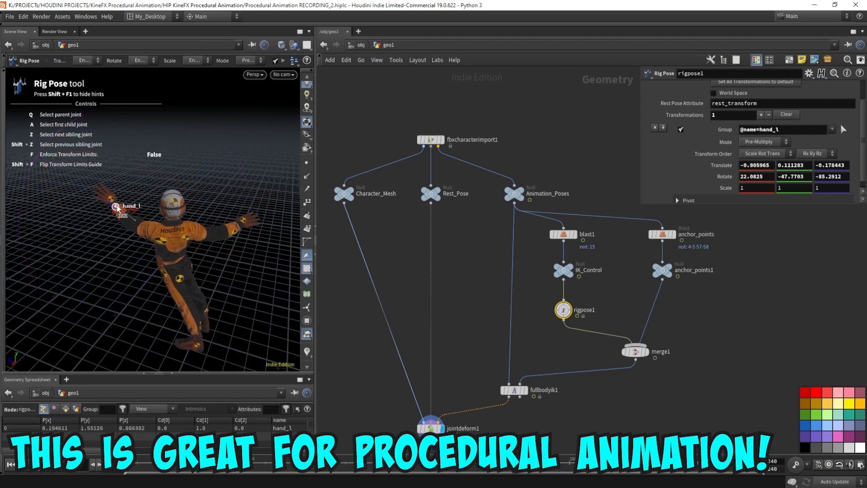
{"action": "left_click_drag", "start_coordinate": [123, 206], "coordinate": [128, 217]}
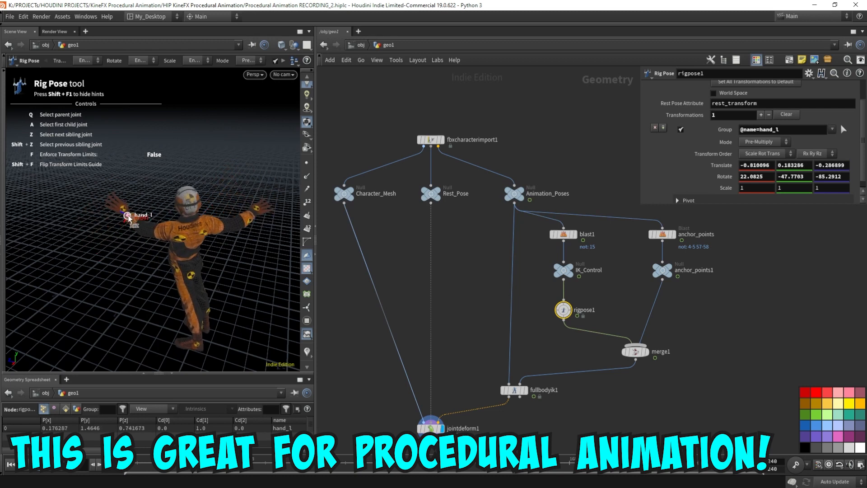
{"action": "left_click_drag", "start_coordinate": [130, 216], "coordinate": [141, 245]}
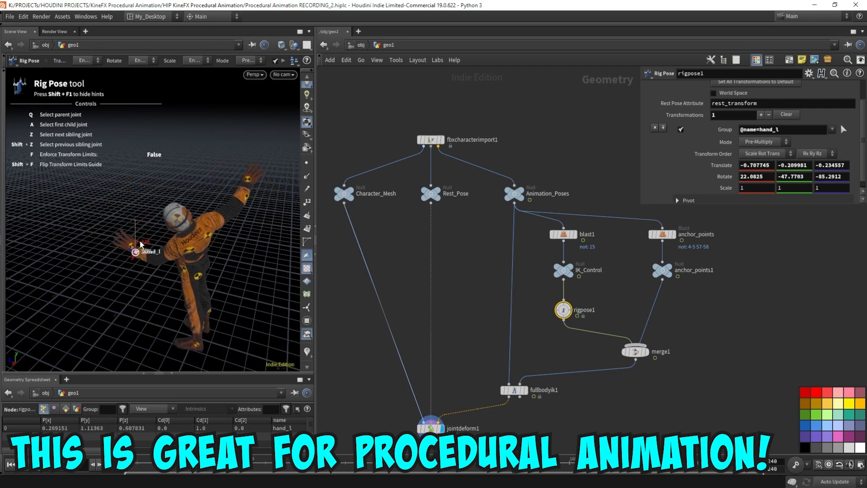
{"action": "left_click_drag", "start_coordinate": [135, 250], "coordinate": [157, 216]}
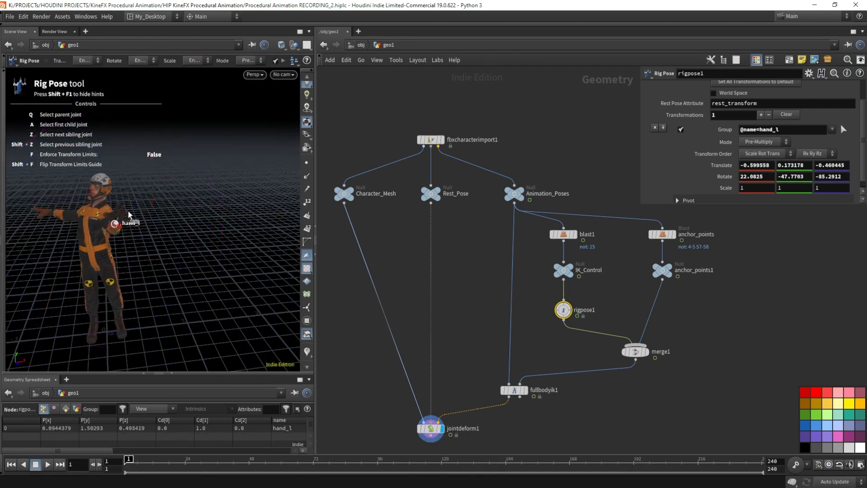
{"action": "left_click_drag", "start_coordinate": [113, 224], "coordinate": [141, 188]}
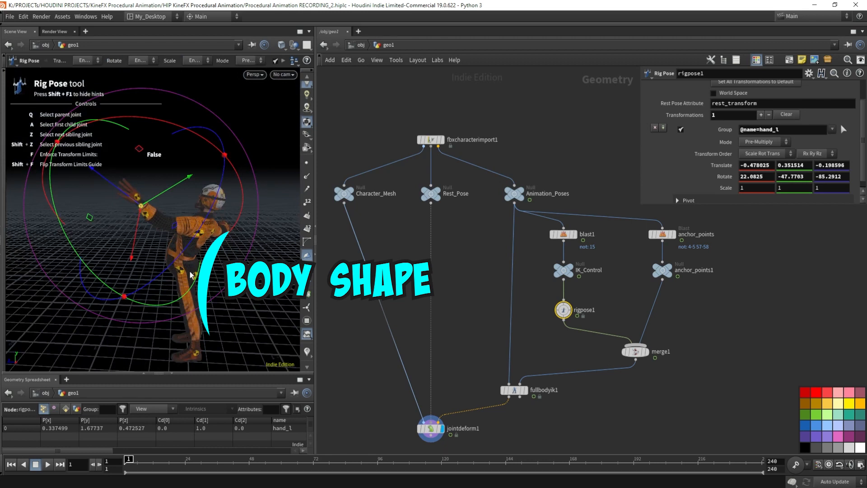
{"action": "mouse_move", "coordinate": [206, 244]}
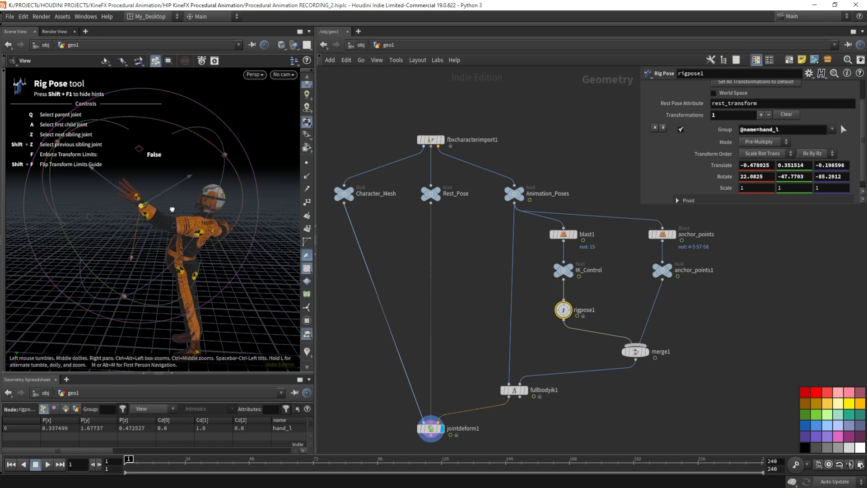
{"action": "left_click_drag", "start_coordinate": [171, 209], "coordinate": [152, 204]}
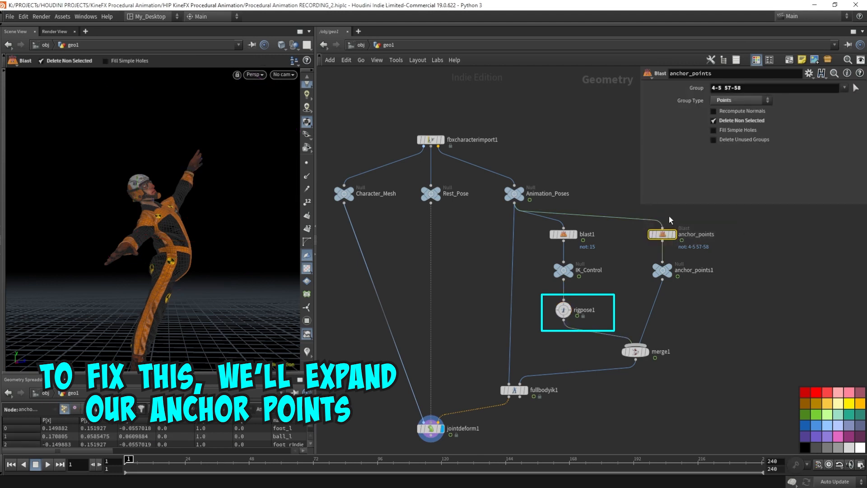
- Change the anchor_points Blast group to keep every point except point 32
{"action": "left_click", "coordinate": [857, 88]}
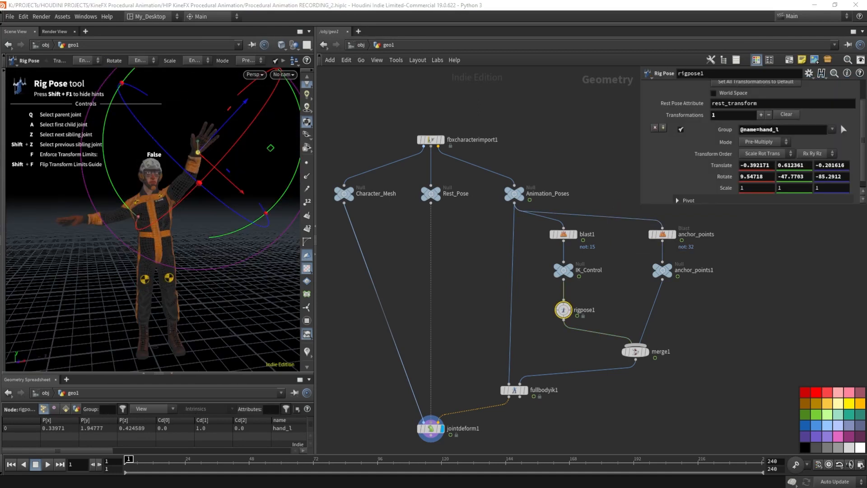
- Raise and lower the hand_l control, keeping the head steady while the feet lift
{"action": "left_click", "coordinate": [564, 310]}
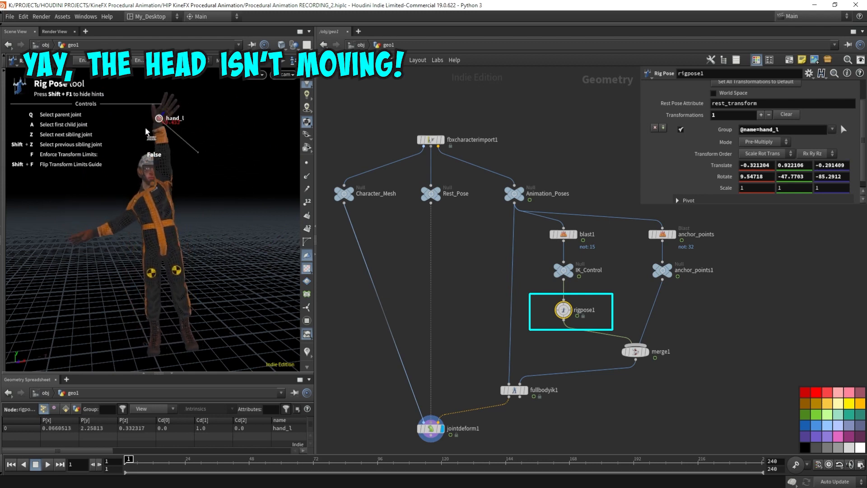
{"action": "left_click_drag", "start_coordinate": [166, 117], "coordinate": [226, 190]}
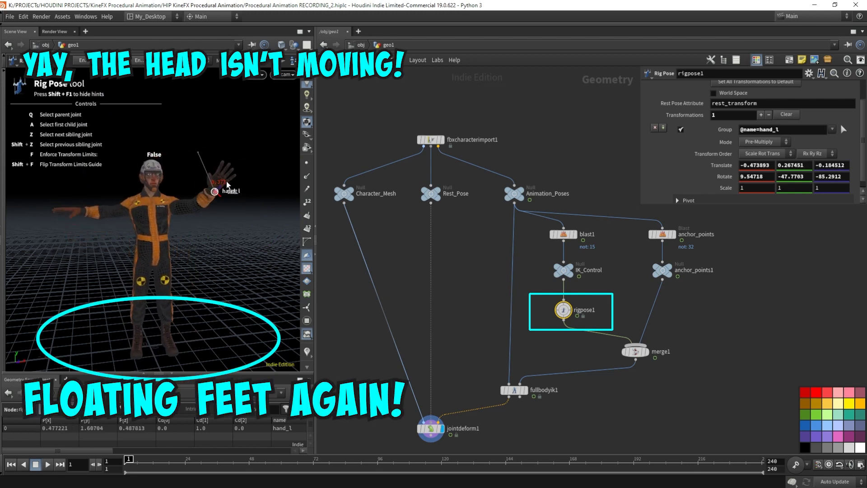
{"action": "left_click_drag", "start_coordinate": [226, 191], "coordinate": [209, 166]}
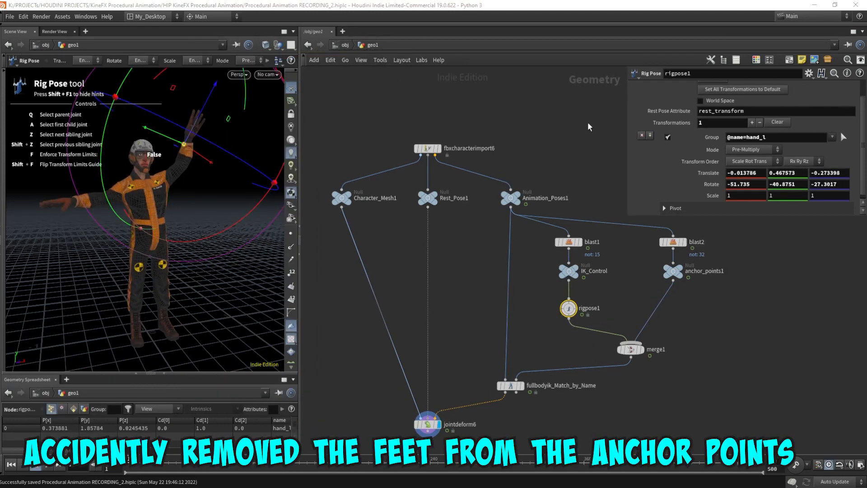
- Reselect the feet and neck points for the anchor Blast group so the character stands firm
{"action": "left_click", "coordinate": [673, 242]}
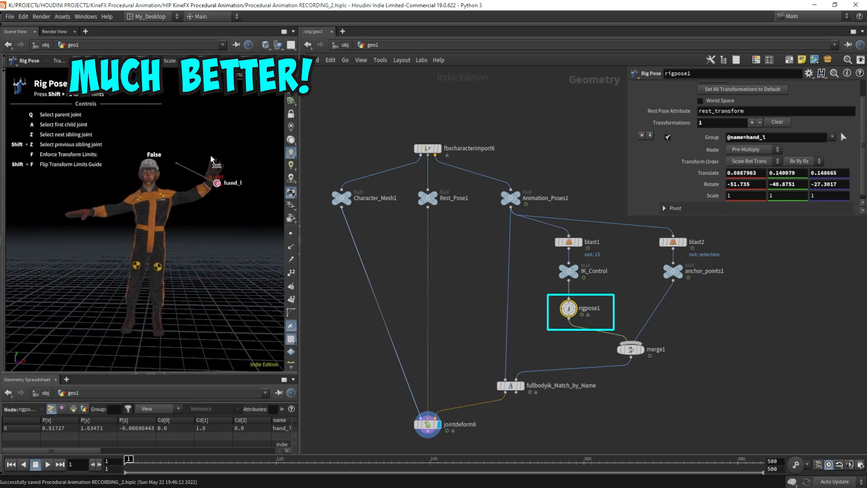
- Stretch the hand_l control far overhead and outward to check how much the feet drift off the ground
{"action": "left_click_drag", "start_coordinate": [213, 166], "coordinate": [216, 197]}
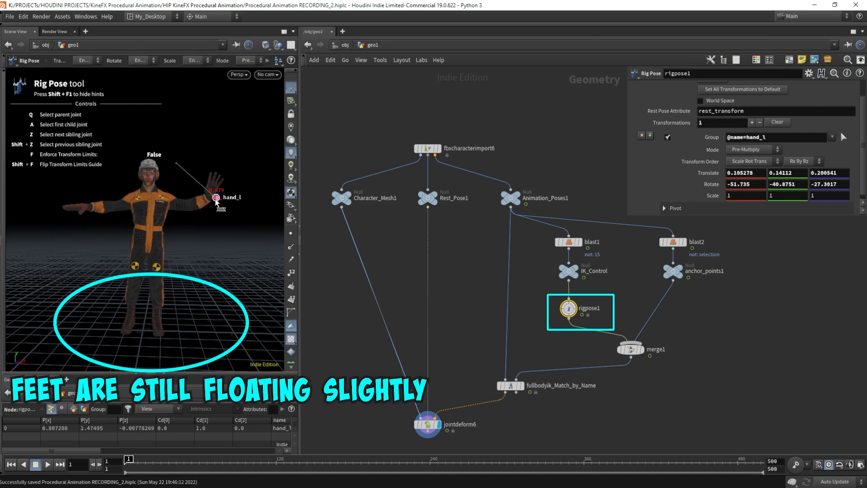
{"action": "left_click_drag", "start_coordinate": [216, 198], "coordinate": [187, 147]}
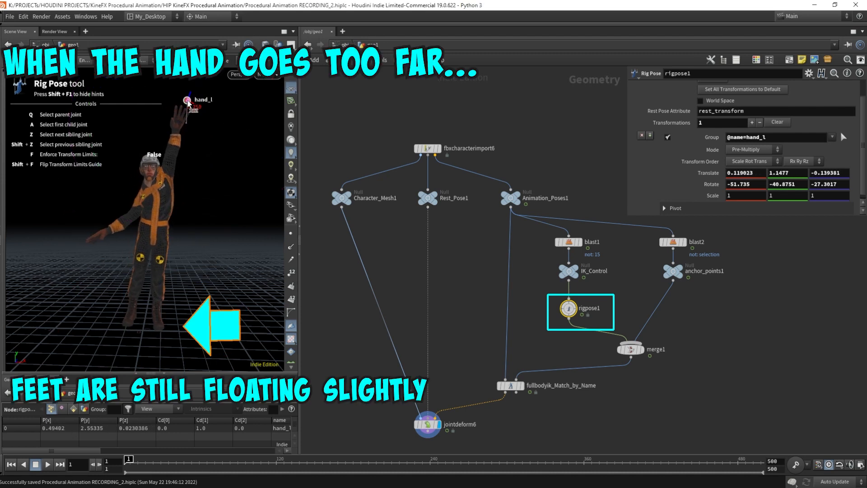
{"action": "left_click_drag", "start_coordinate": [188, 102], "coordinate": [194, 89]}
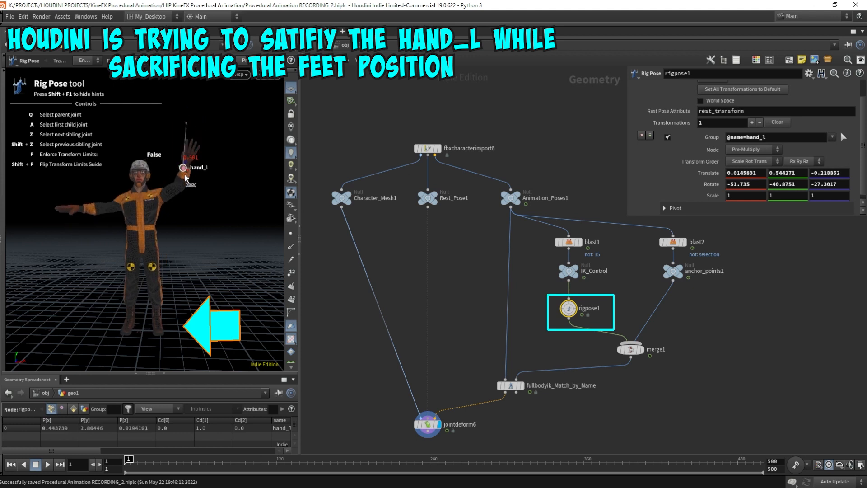
{"action": "left_click_drag", "start_coordinate": [186, 177], "coordinate": [159, 215]}
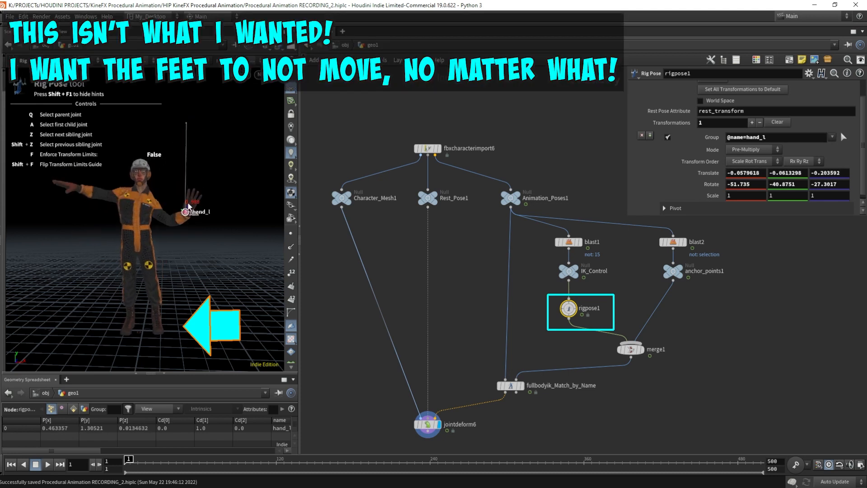
{"action": "left_click_drag", "start_coordinate": [193, 199], "coordinate": [210, 144]}
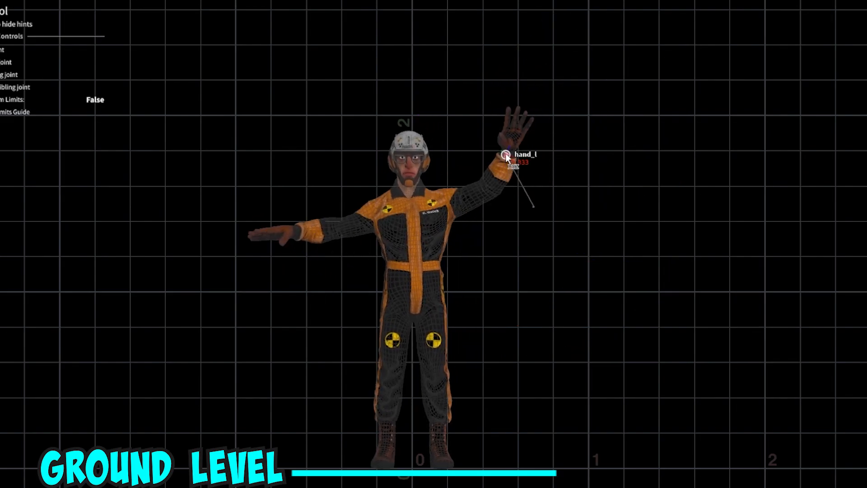
- Raise hand_l high overhead in front view, tilting the body with the feet near ground level
{"action": "left_click_drag", "start_coordinate": [504, 157], "coordinate": [474, 53]}
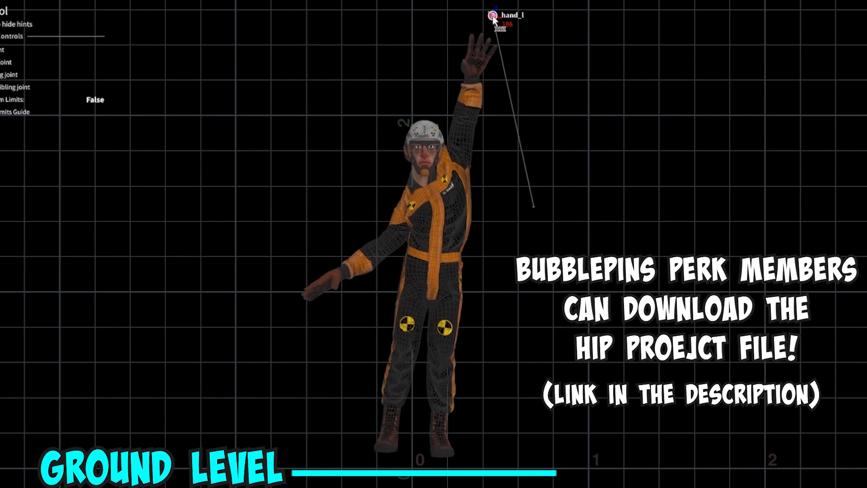
{"action": "left_click_drag", "start_coordinate": [495, 19], "coordinate": [487, 73]}
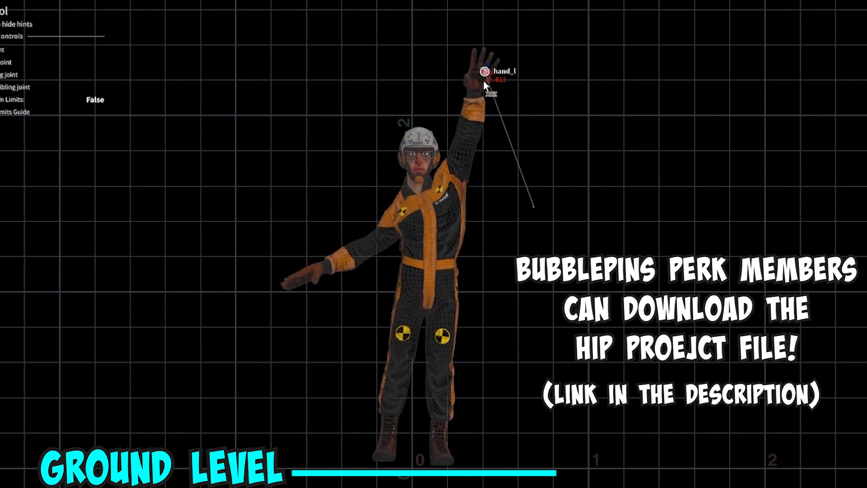